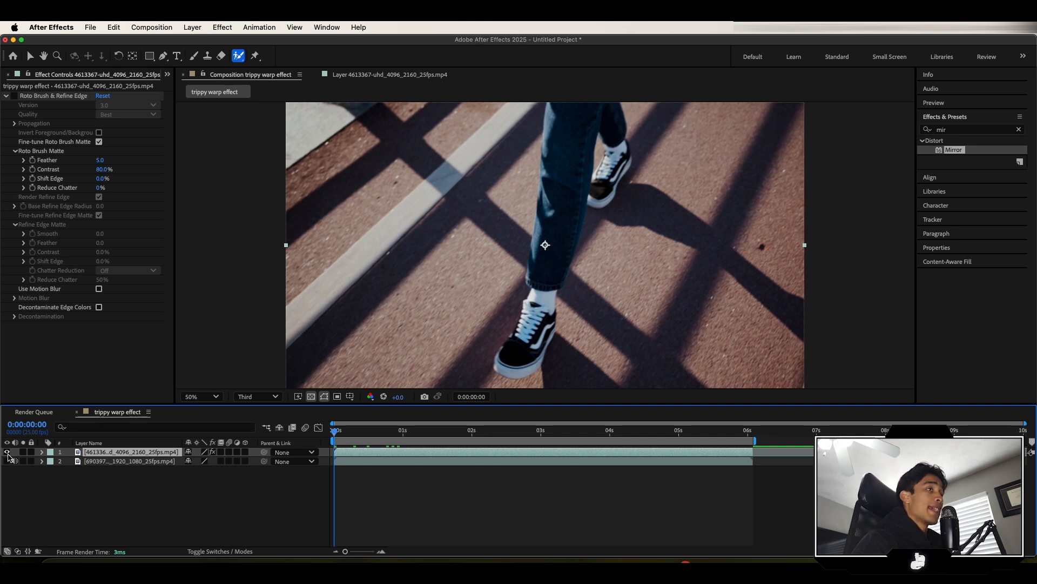
- Return from the Layer panel to the trippy warp effect composition view
{"action": "left_click", "coordinate": [384, 430]}
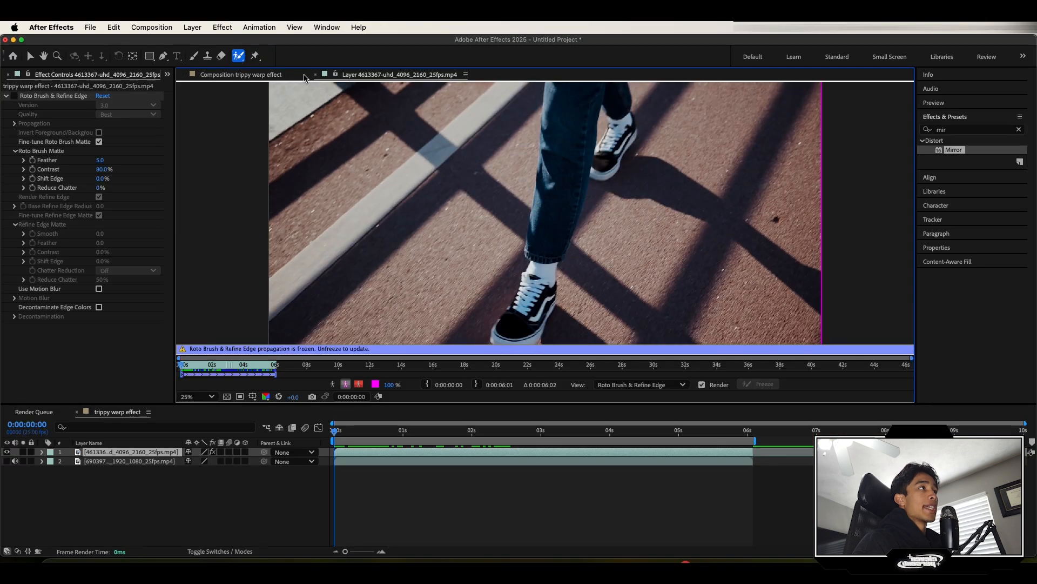
{"action": "left_click", "coordinate": [250, 74]}
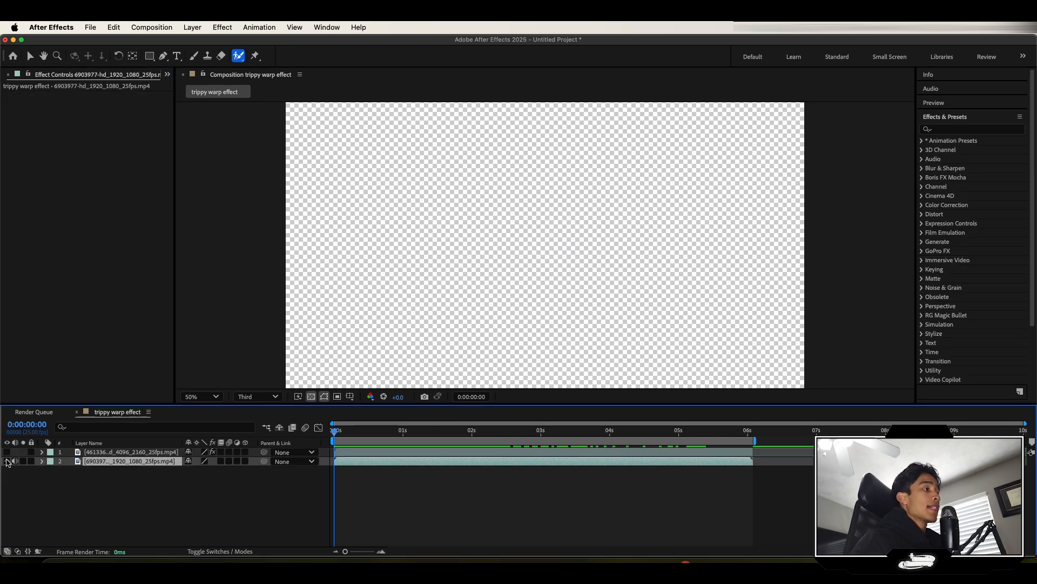
- Show the city layer and search Effects & Presets for 'war' to find Warp Stabilizer
{"action": "left_click", "coordinate": [7, 461]}
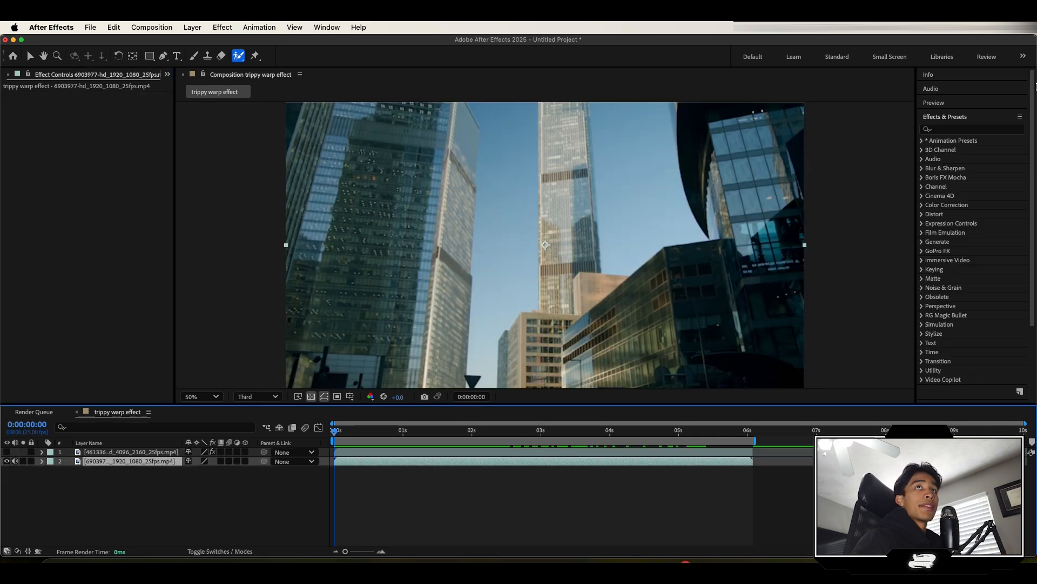
{"action": "type", "text": "warp"}
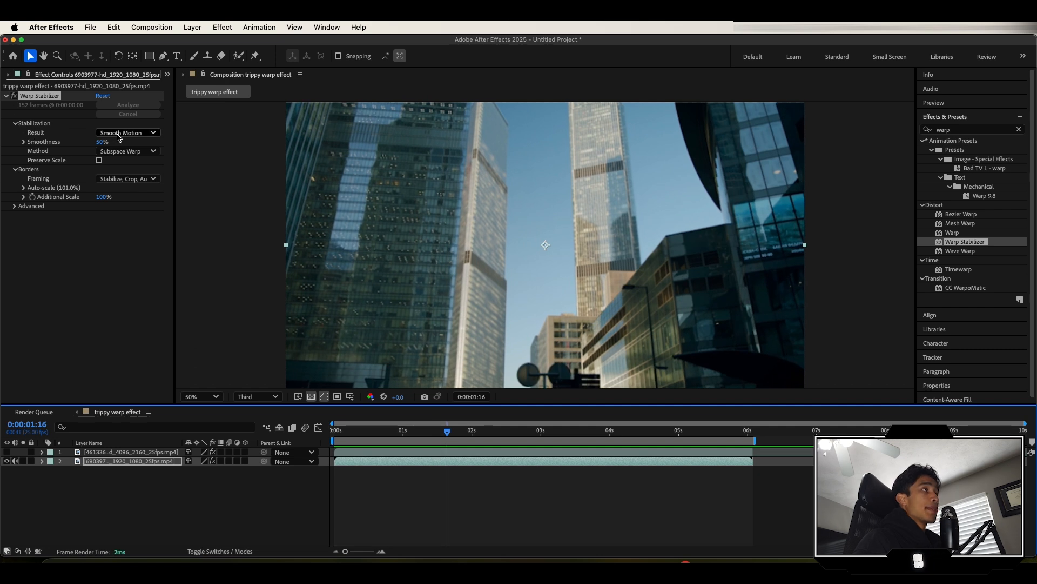
- Set the Warp Stabilizer Result to No Motion so the shot holds still
{"action": "left_click", "coordinate": [127, 132]}
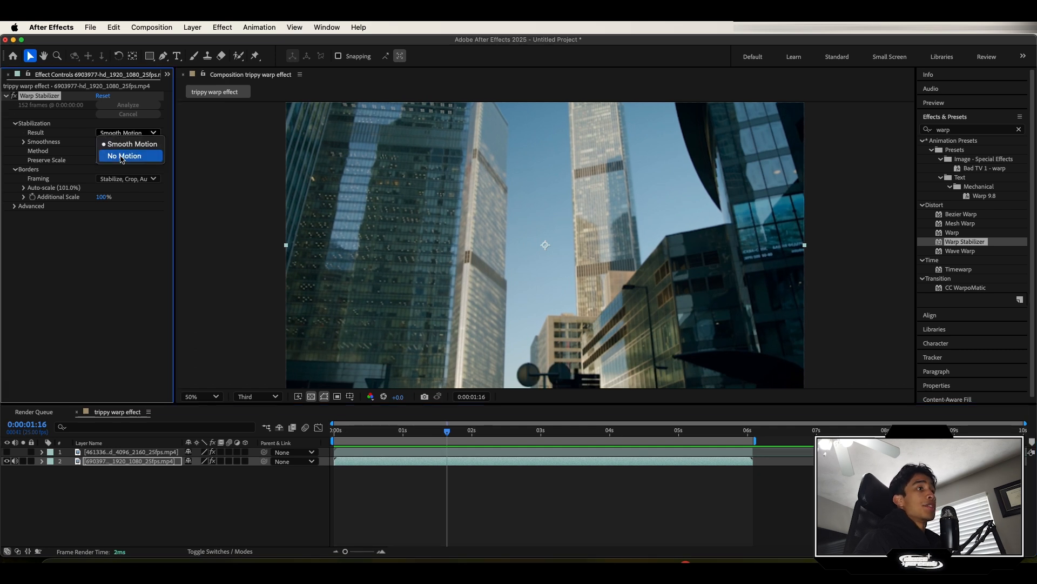
{"action": "left_click", "coordinate": [124, 155]}
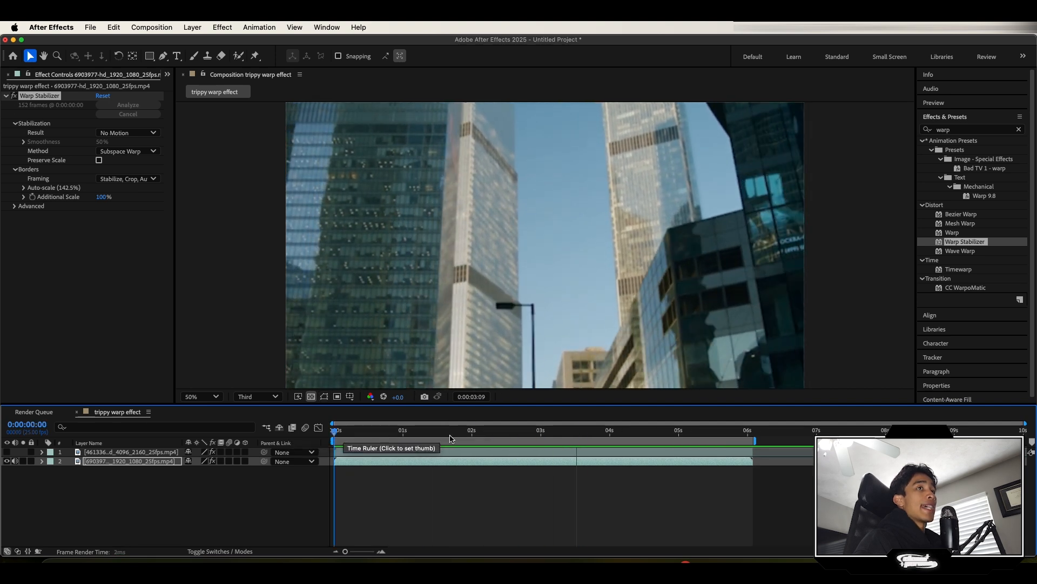
- Check the stabilized clip at its end, start and middle along the time ruler
{"action": "left_click", "coordinate": [703, 430]}
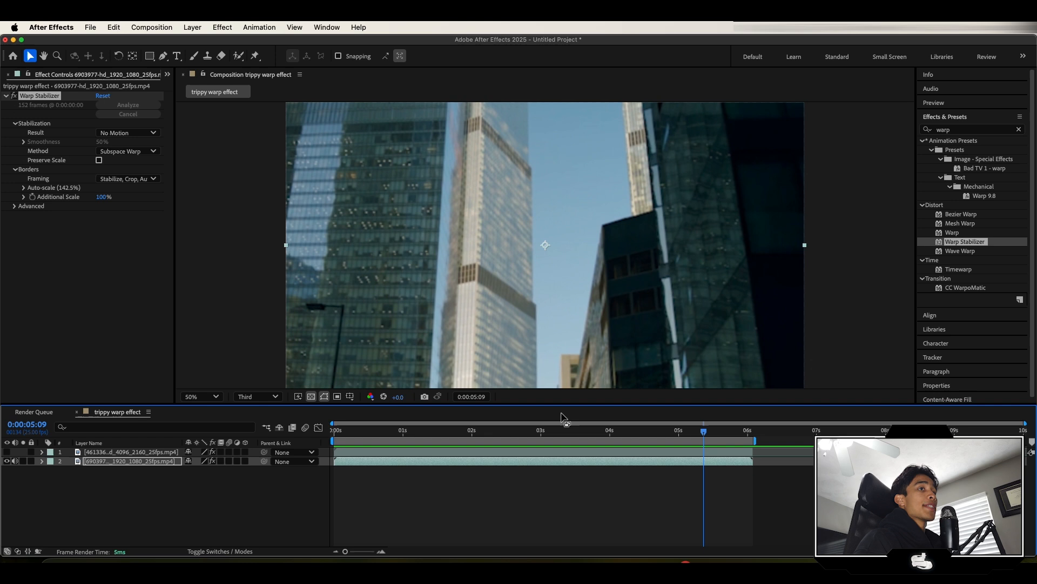
{"action": "left_click", "coordinate": [356, 430]}
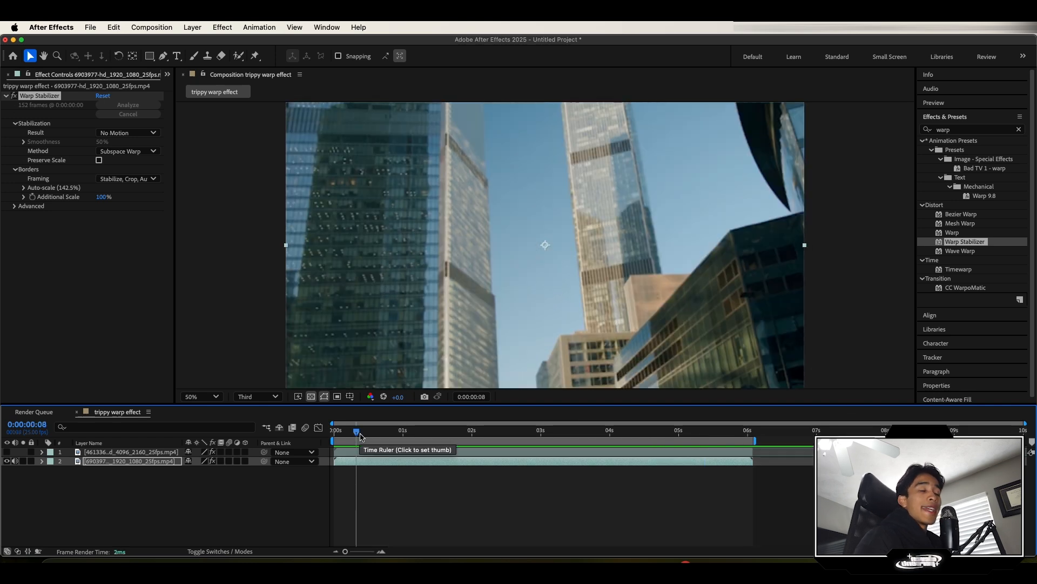
{"action": "mouse_move", "coordinate": [547, 430]}
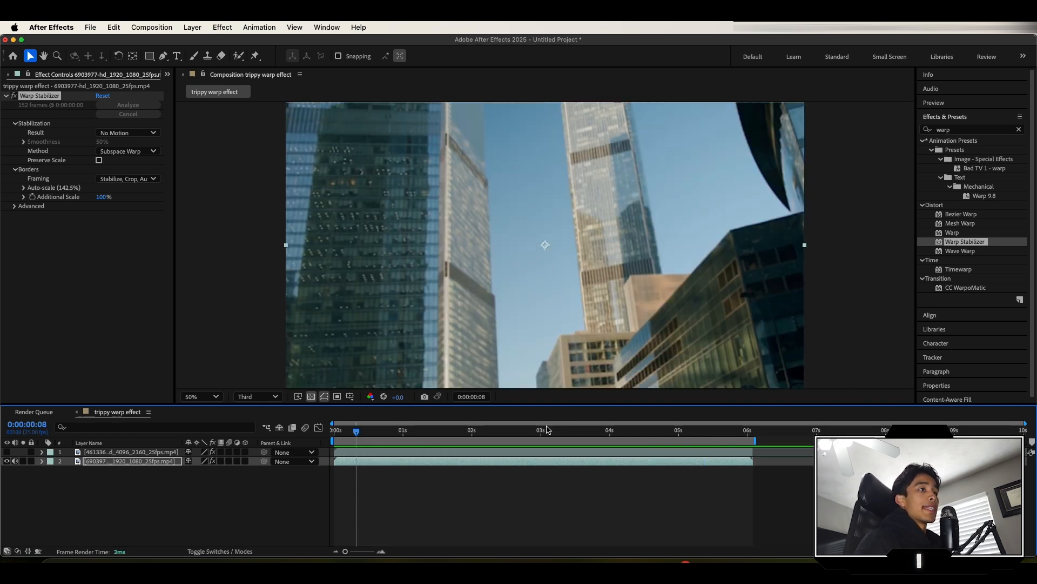
{"action": "left_click", "coordinate": [538, 429]}
{"action": "type", "text": "mir"}
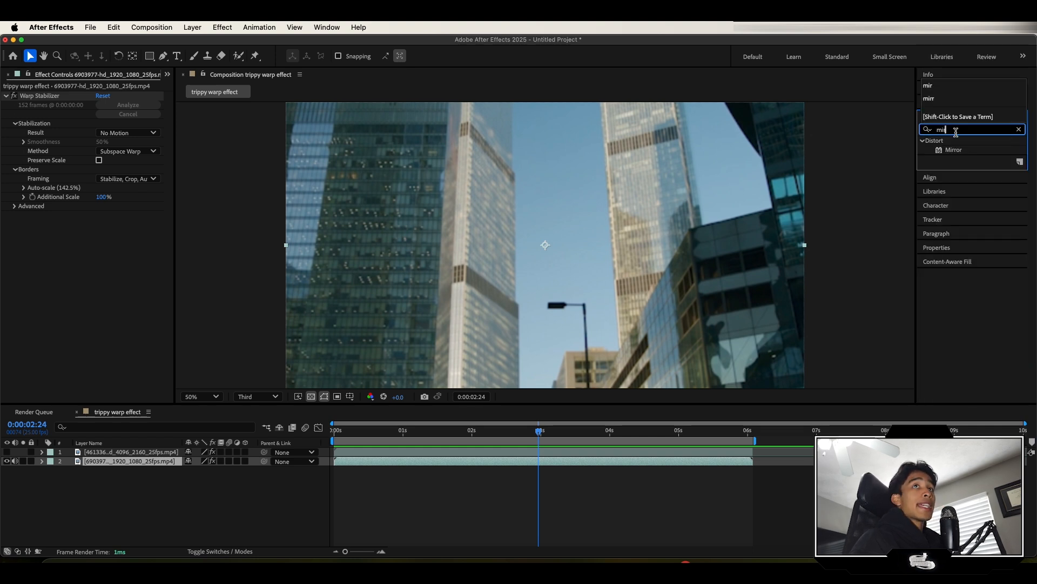
- Apply the Mirror effect to the city clip from the Effects & Presets search
{"action": "double_click", "coordinate": [953, 150]}
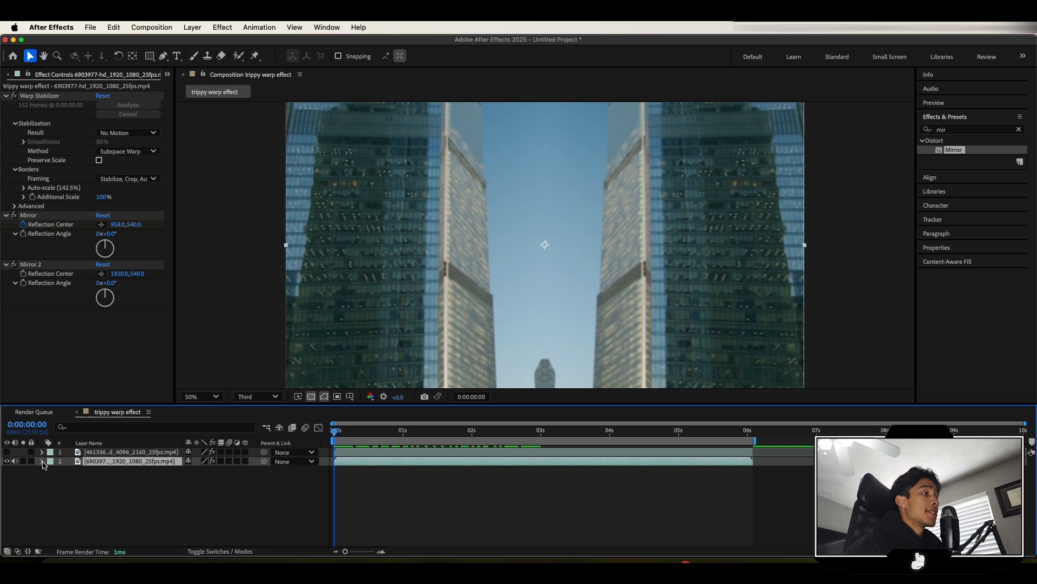
- Keyframe the first Mirror's Reflection Center from the clip's start to a later time
{"action": "left_click", "coordinate": [42, 461]}
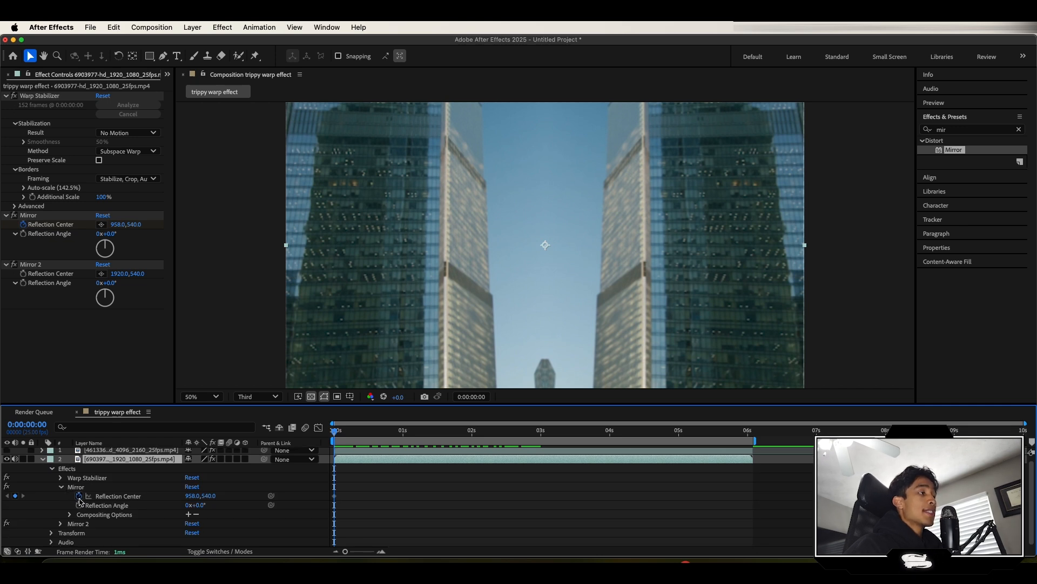
{"action": "left_click", "coordinate": [401, 430]}
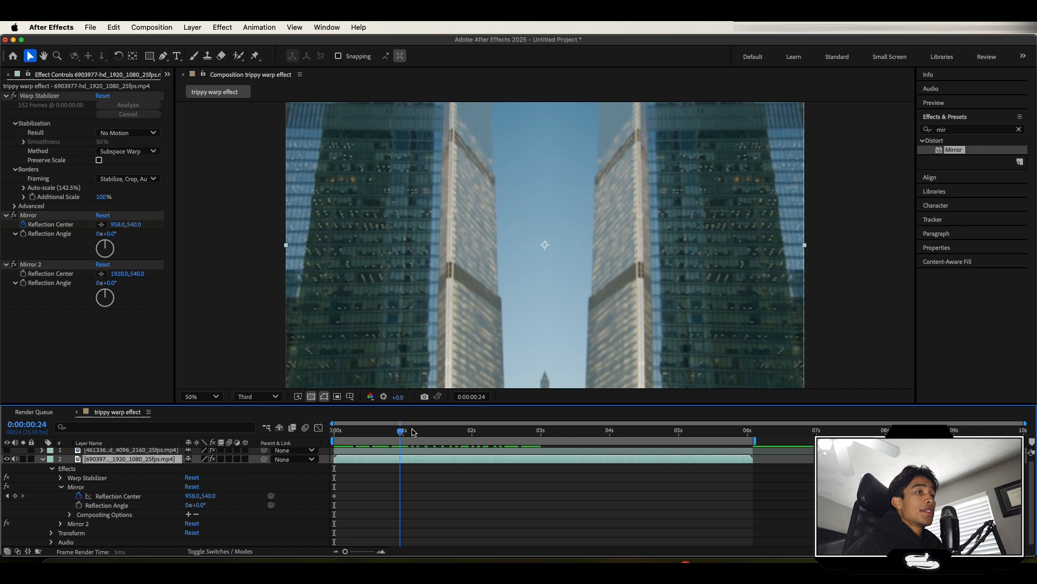
{"action": "left_click", "coordinate": [751, 430]}
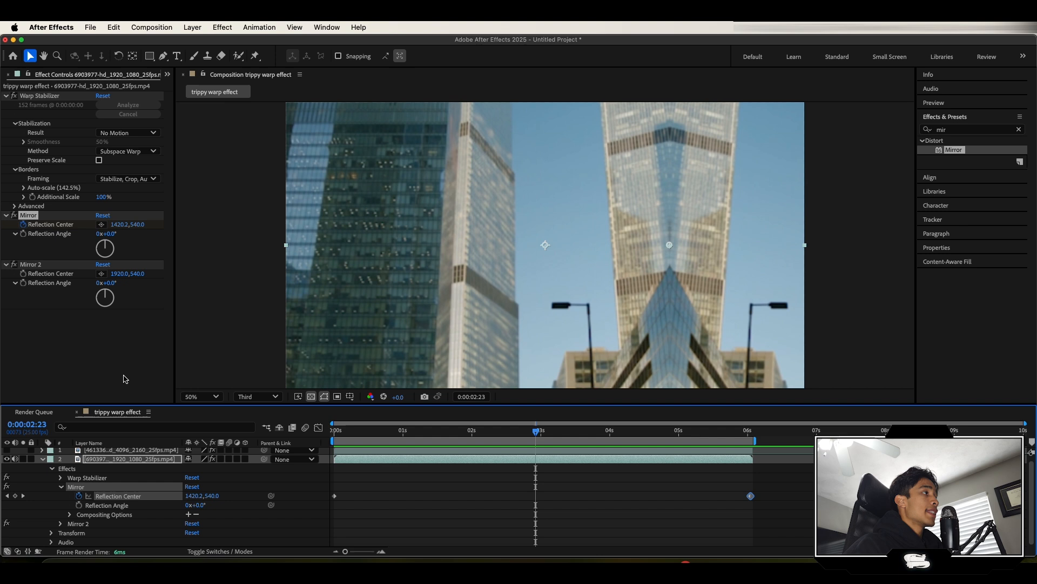
{"action": "mouse_move", "coordinate": [33, 307]}
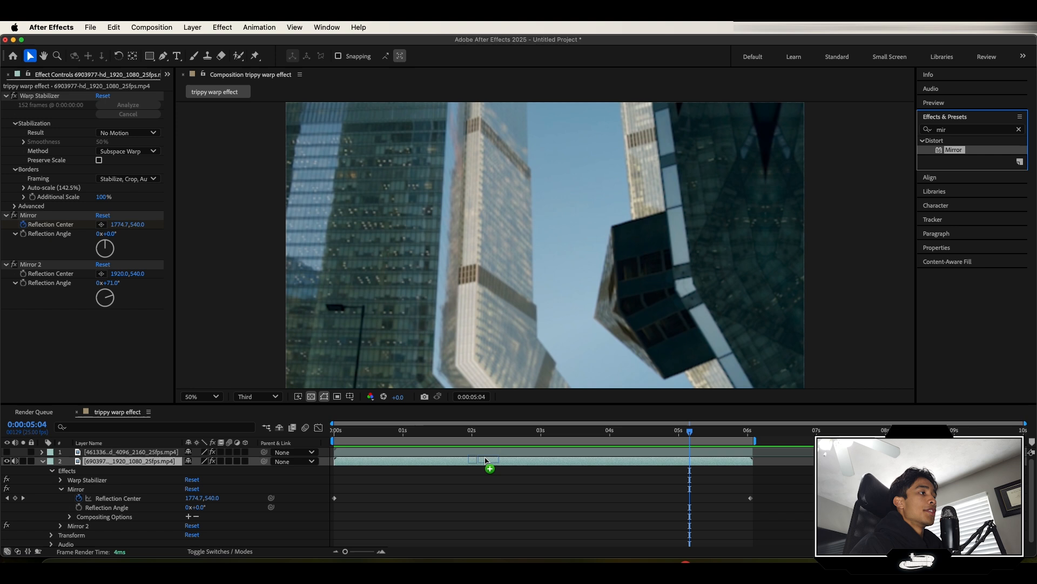
- Add a third angled Mirror to the city clip and preview the kaleidoscope at two moments
{"action": "double_click", "coordinate": [954, 150]}
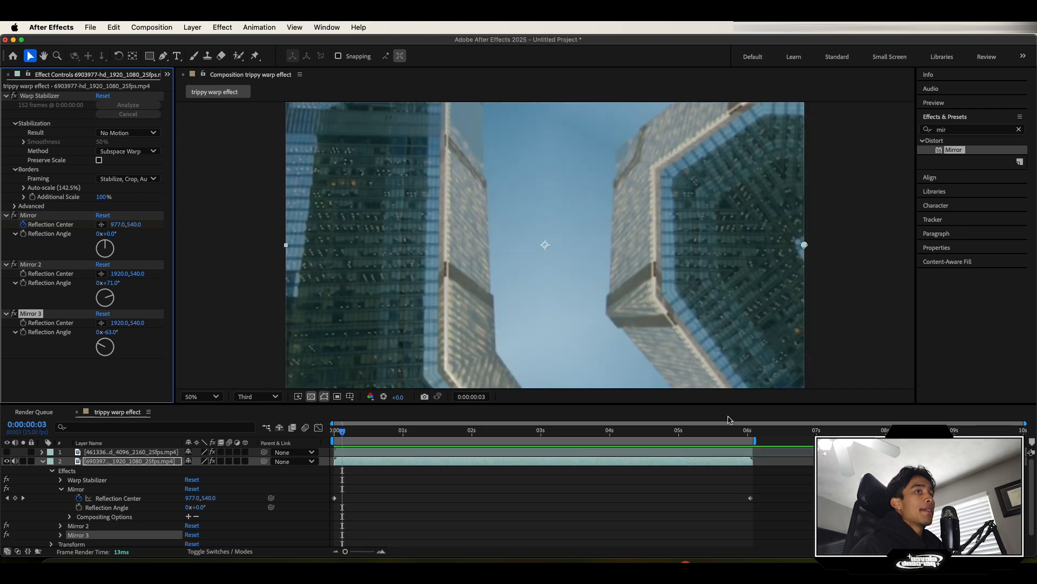
{"action": "left_click", "coordinate": [434, 429]}
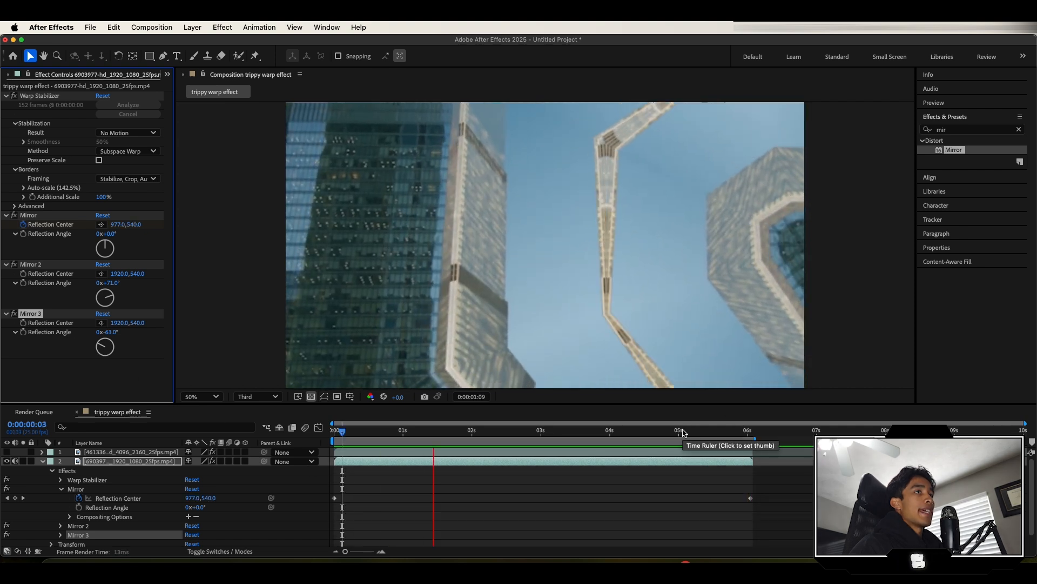
{"action": "left_click", "coordinate": [551, 430]}
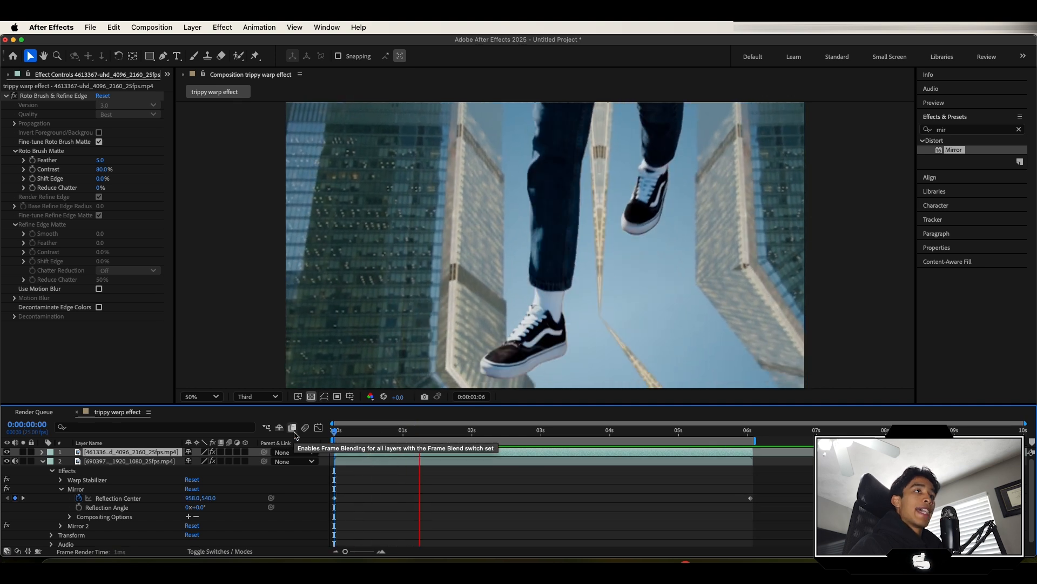
- Enable the Frame Blending switch for the layers
{"action": "left_click", "coordinate": [496, 430]}
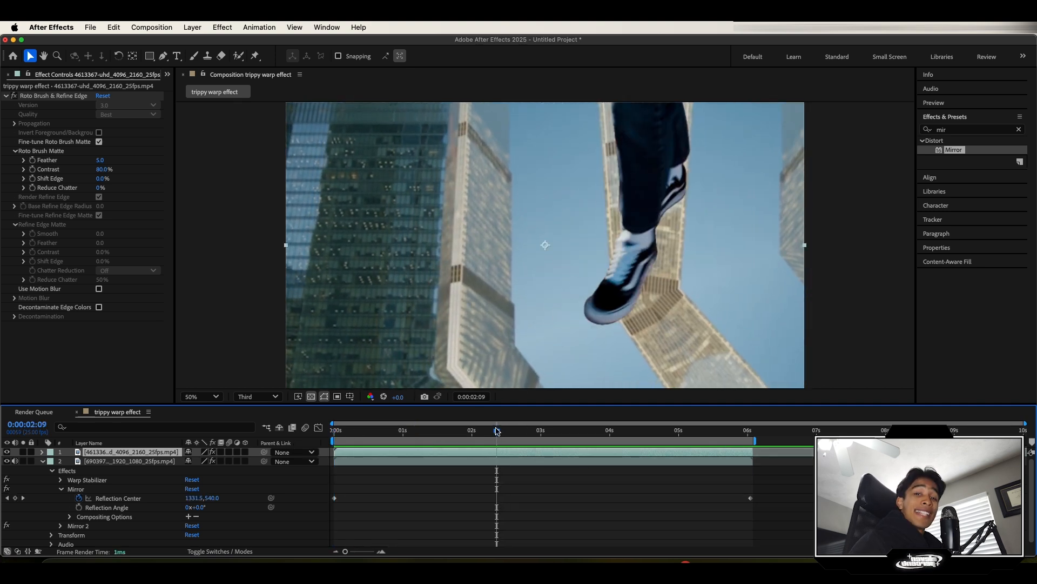
{"action": "mouse_move", "coordinate": [496, 430]}
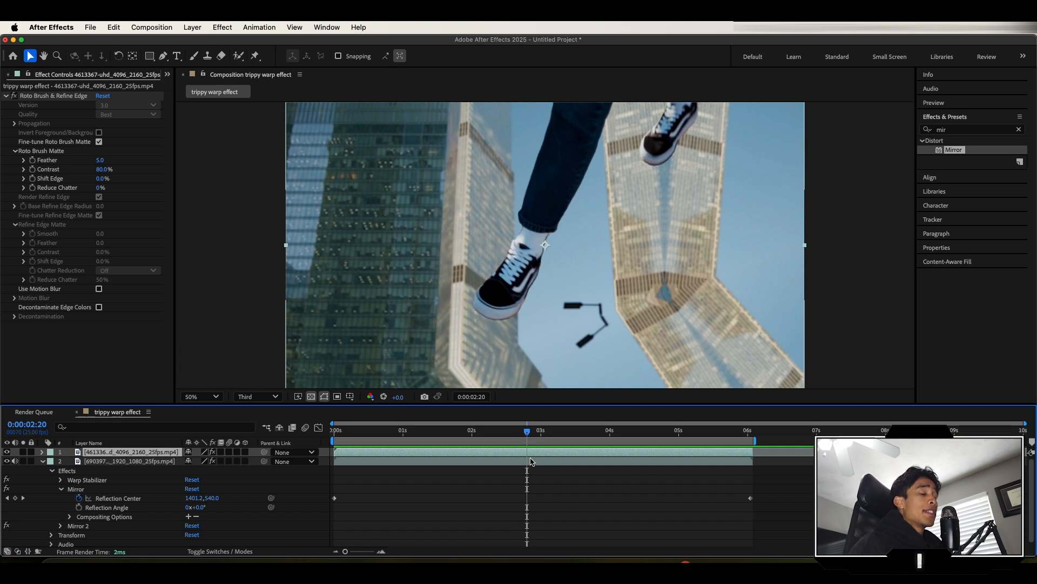
{"action": "mouse_move", "coordinate": [604, 223]}
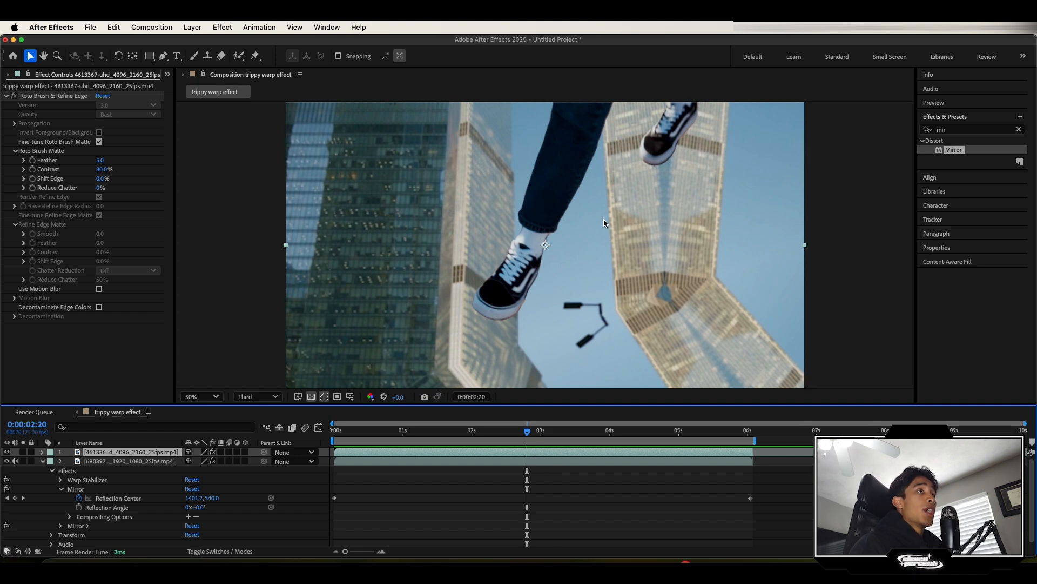
{"action": "mouse_move", "coordinate": [516, 470]}
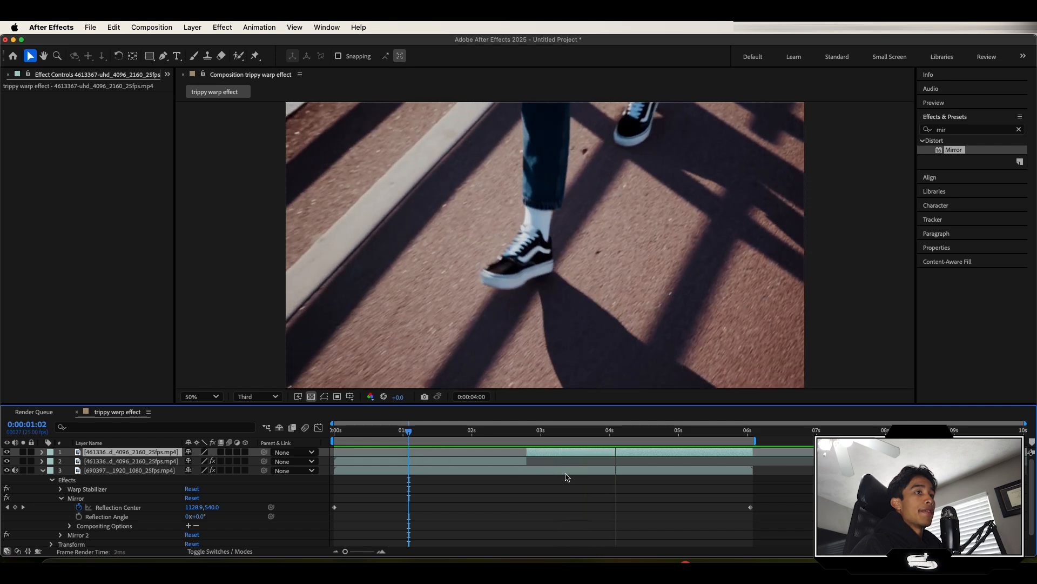
- Move the playhead ahead and bring up the File menu for export
{"action": "left_click", "coordinate": [642, 430]}
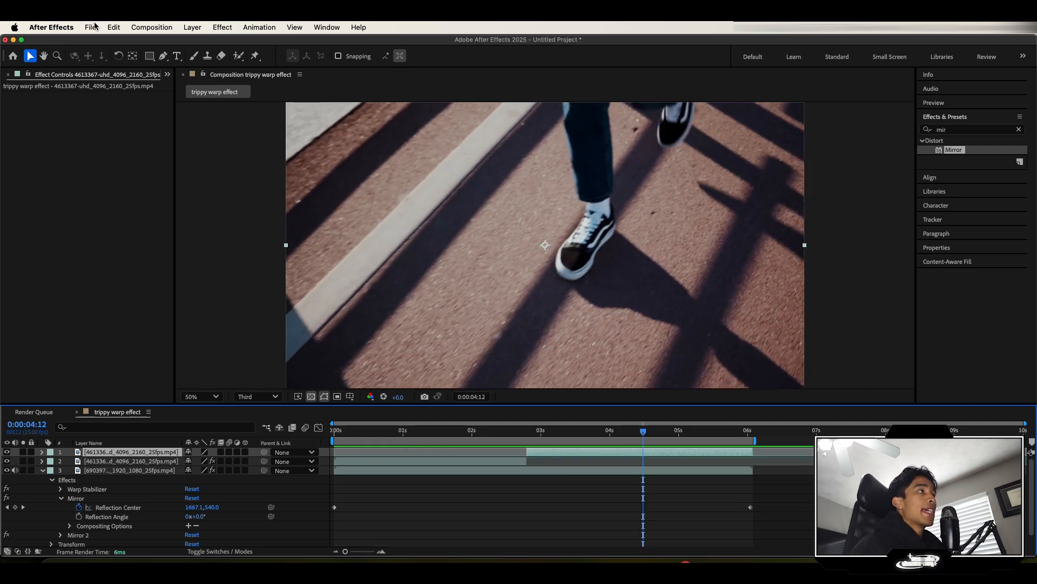
{"action": "left_click", "coordinate": [90, 27]}
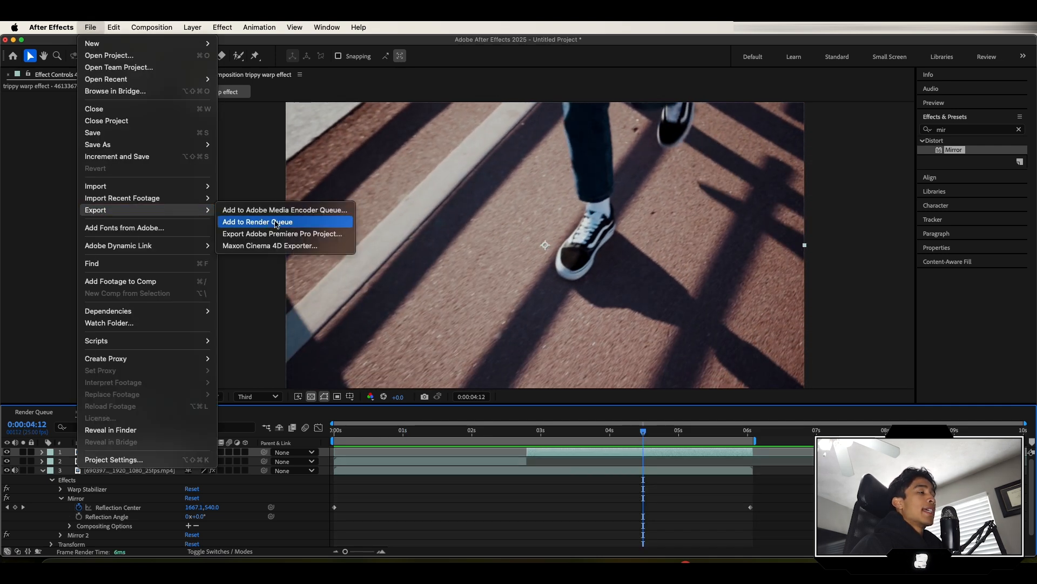
{"action": "mouse_move", "coordinate": [116, 218]}
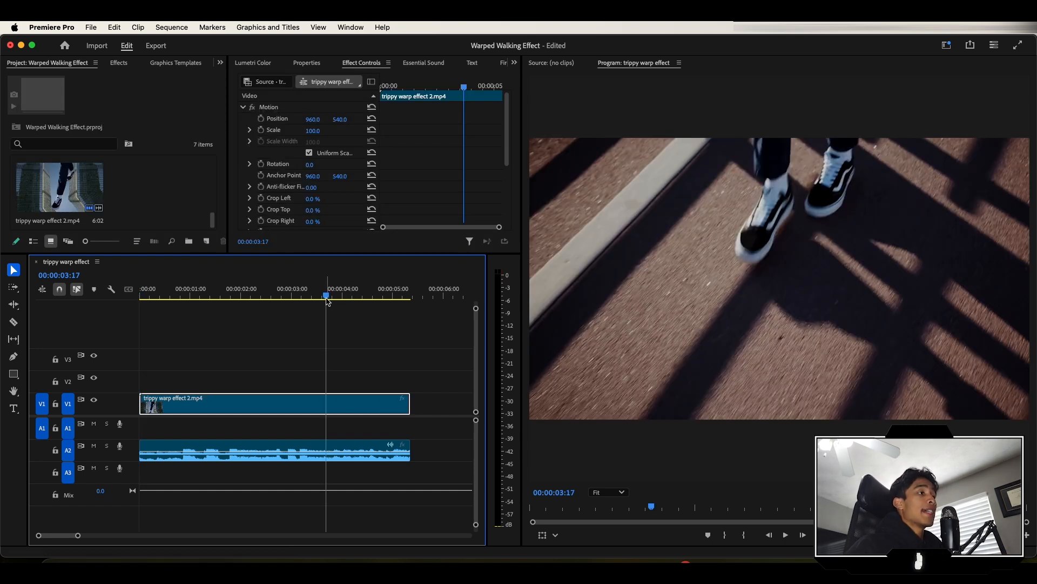
- Deselect the timeline clip and bring up the AutoEdit extension via Window > Extensions
{"action": "left_click", "coordinate": [264, 452]}
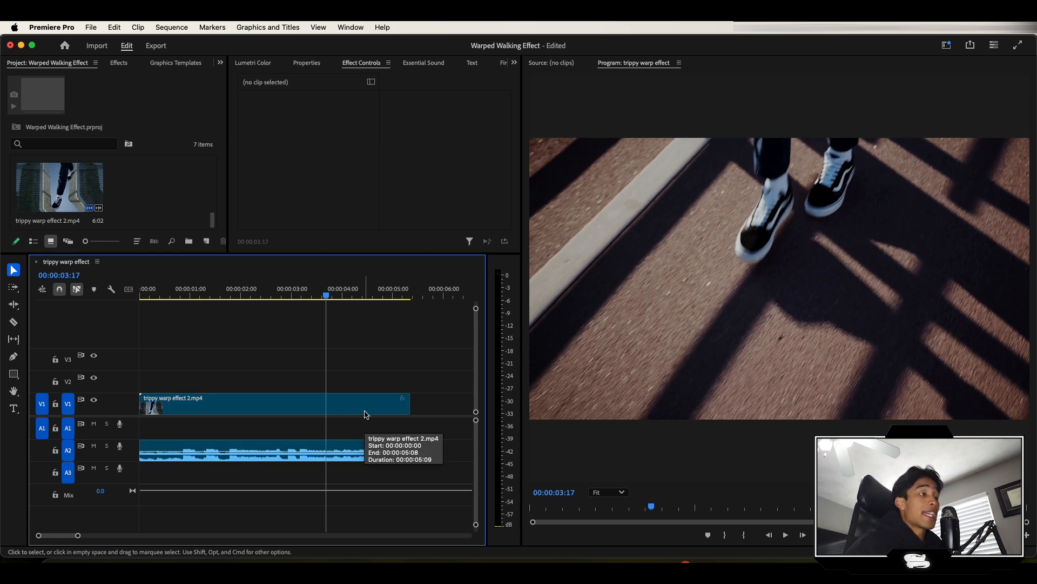
{"action": "left_click", "coordinate": [344, 451]}
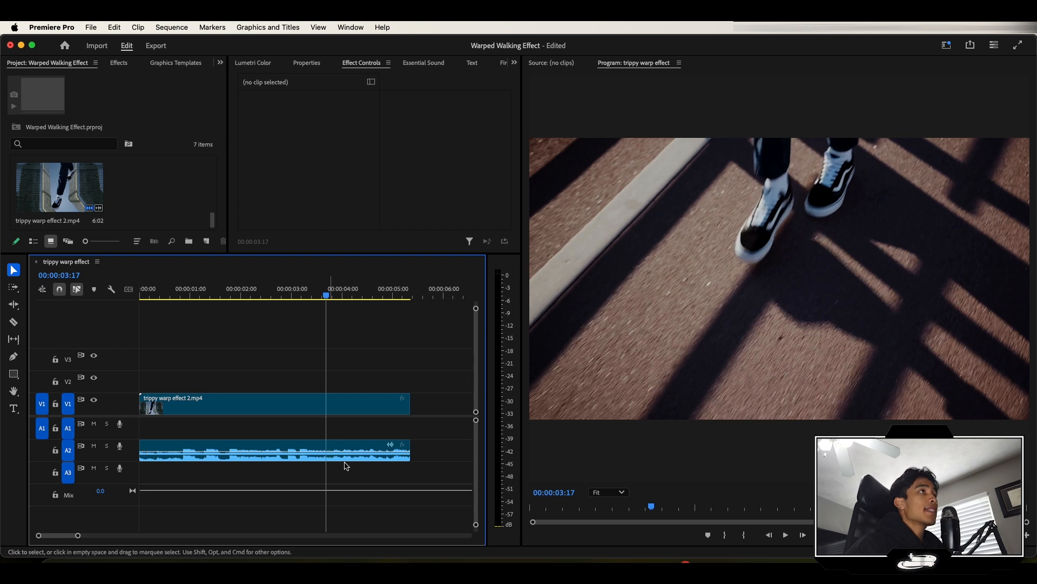
{"action": "left_click", "coordinate": [350, 27]}
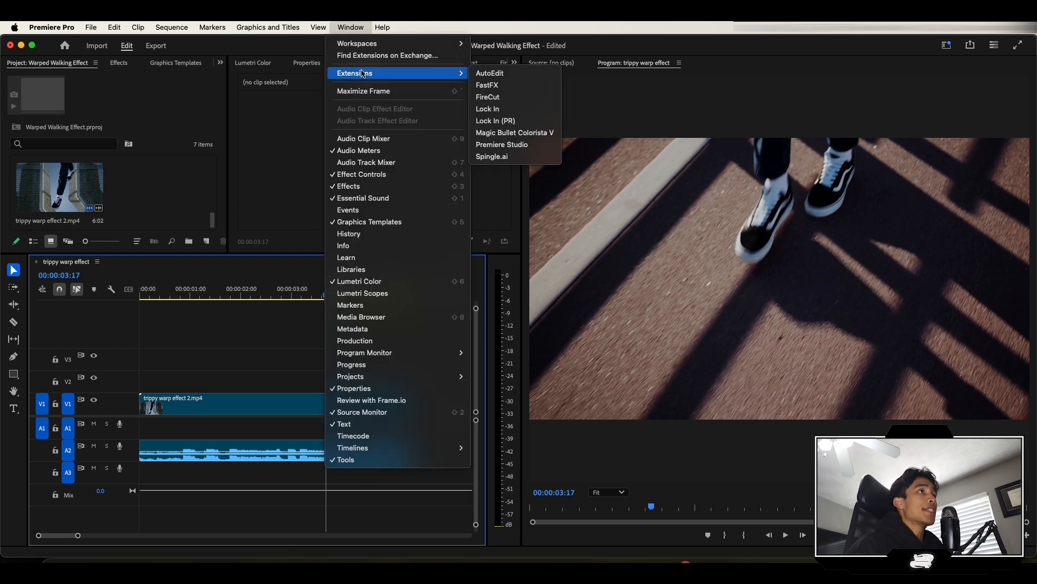
{"action": "left_click", "coordinate": [489, 73]}
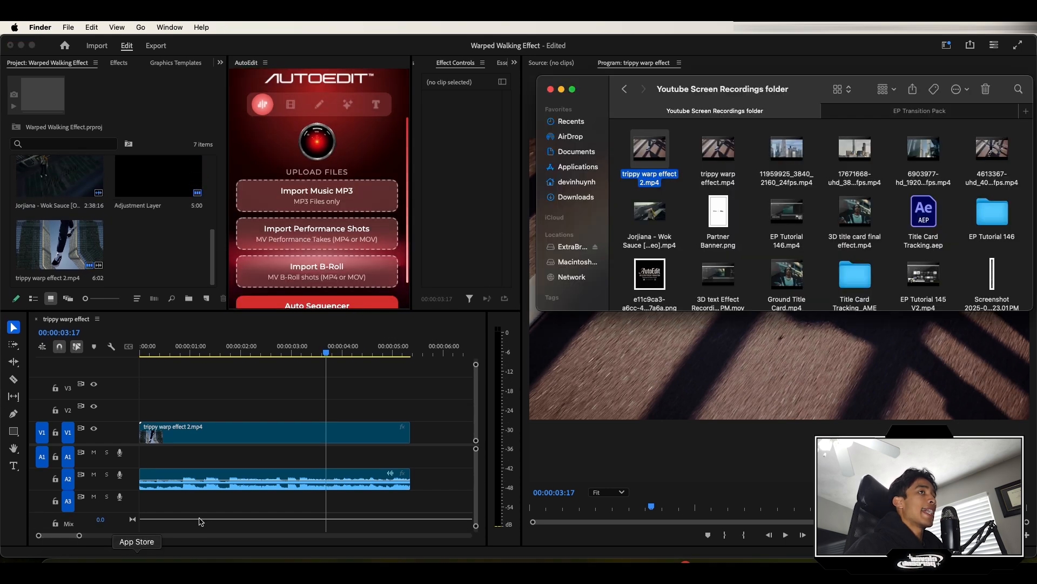
- Select the Wok Sauce music file in Finder for AutoEdit
{"action": "left_click", "coordinate": [649, 212]}
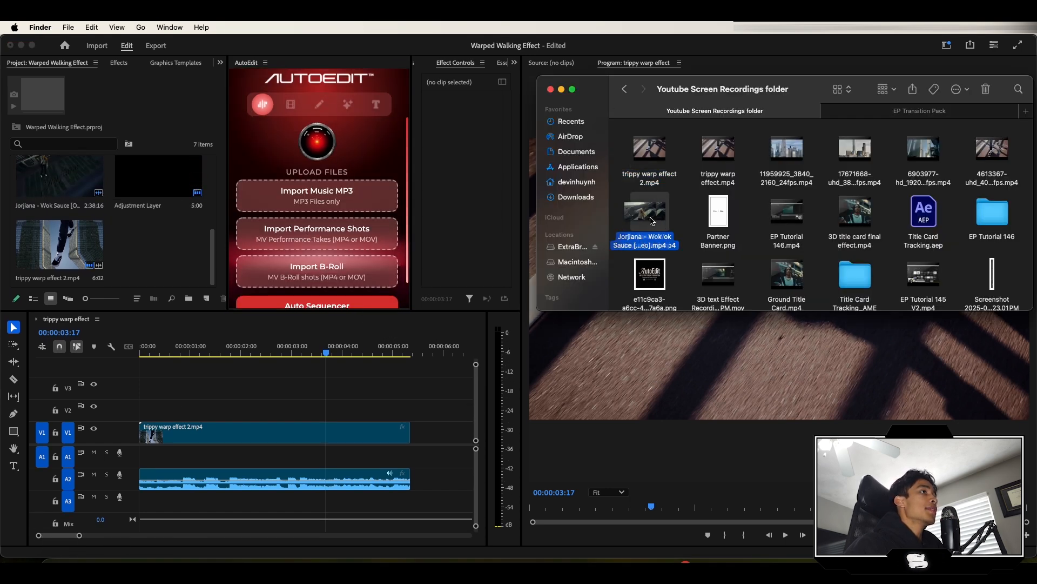
{"action": "left_click", "coordinate": [316, 196]}
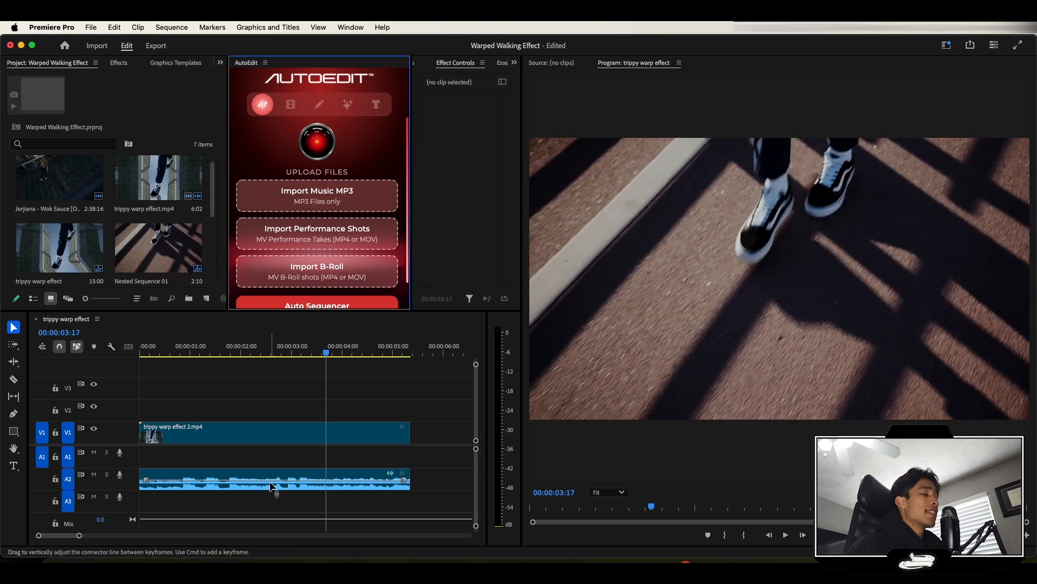
{"action": "mouse_move", "coordinate": [195, 344]}
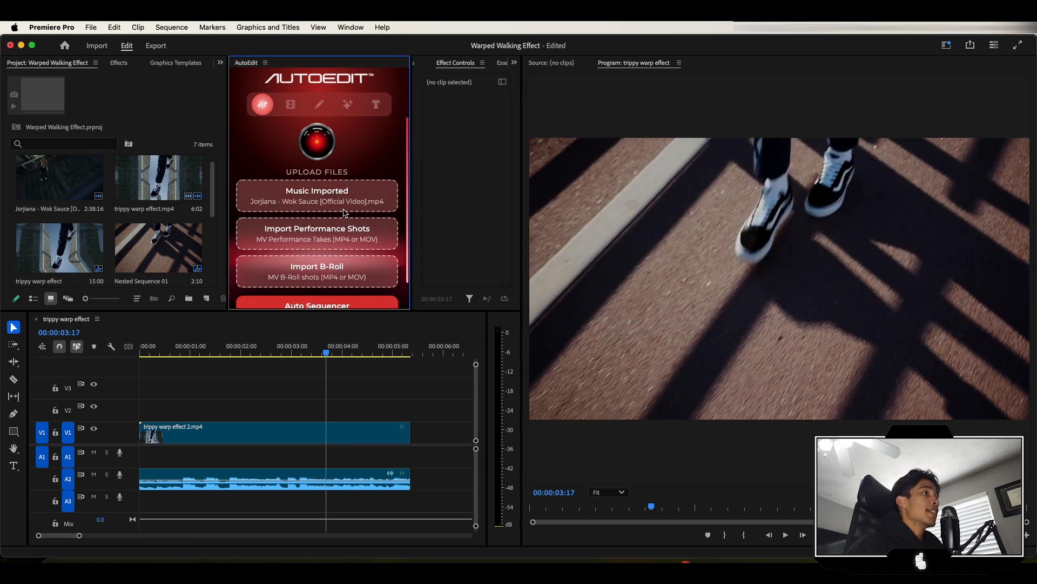
- Import the Wok Sauce MP3 into AutoEdit so it marks the beats
{"action": "left_click", "coordinate": [317, 305]}
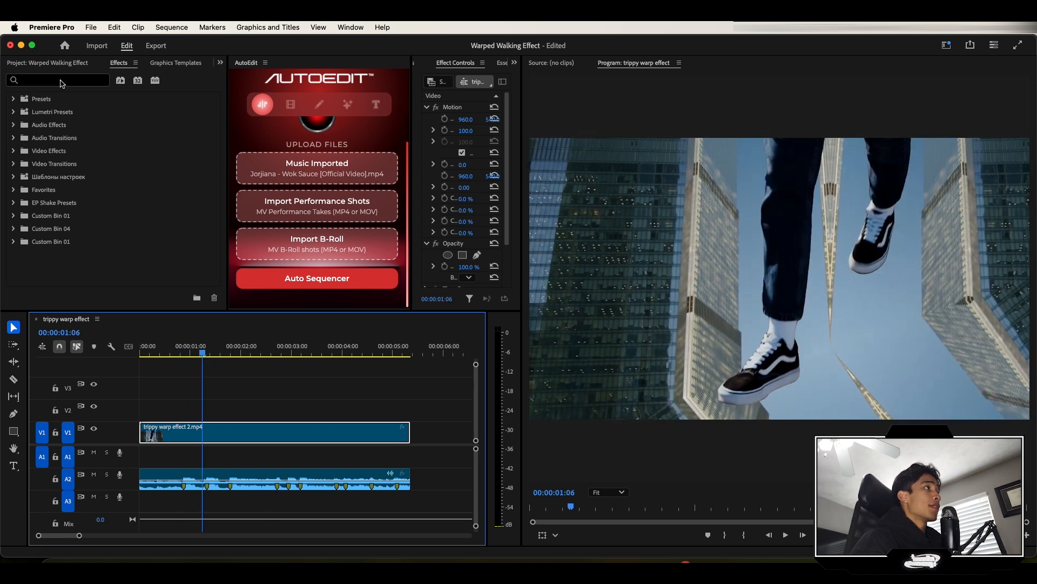
- Filter Effects to 'shake' and switch AutoEdit's VFX section to AI mode
{"action": "type", "text": "shake"}
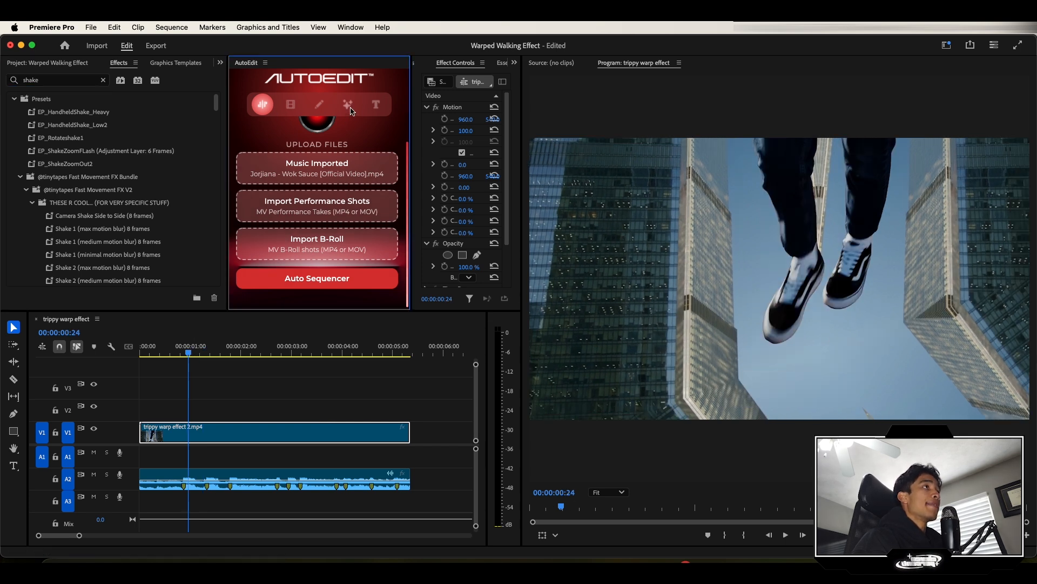
{"action": "left_click", "coordinate": [347, 104]}
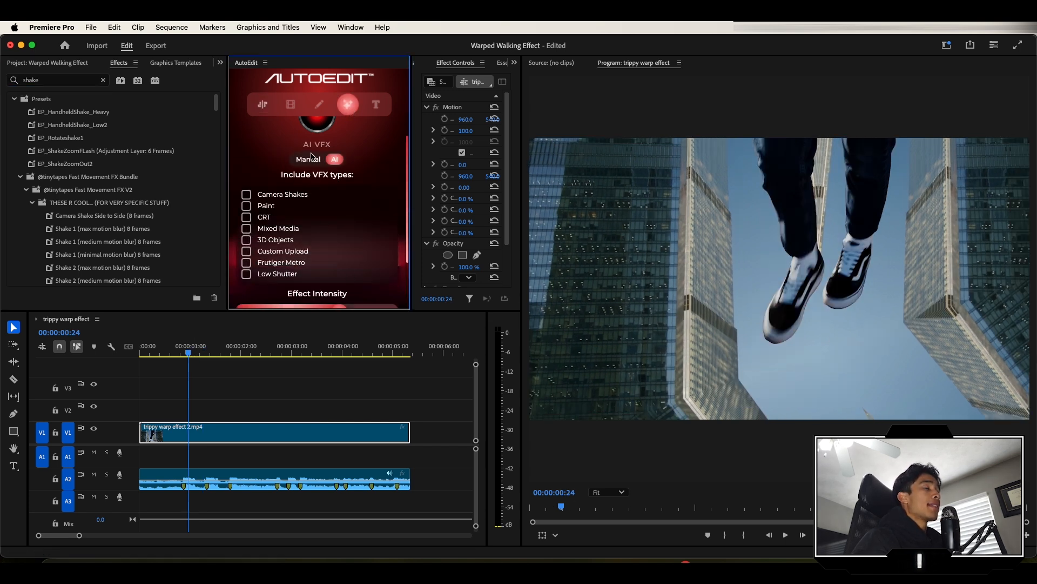
{"action": "left_click", "coordinate": [335, 159]}
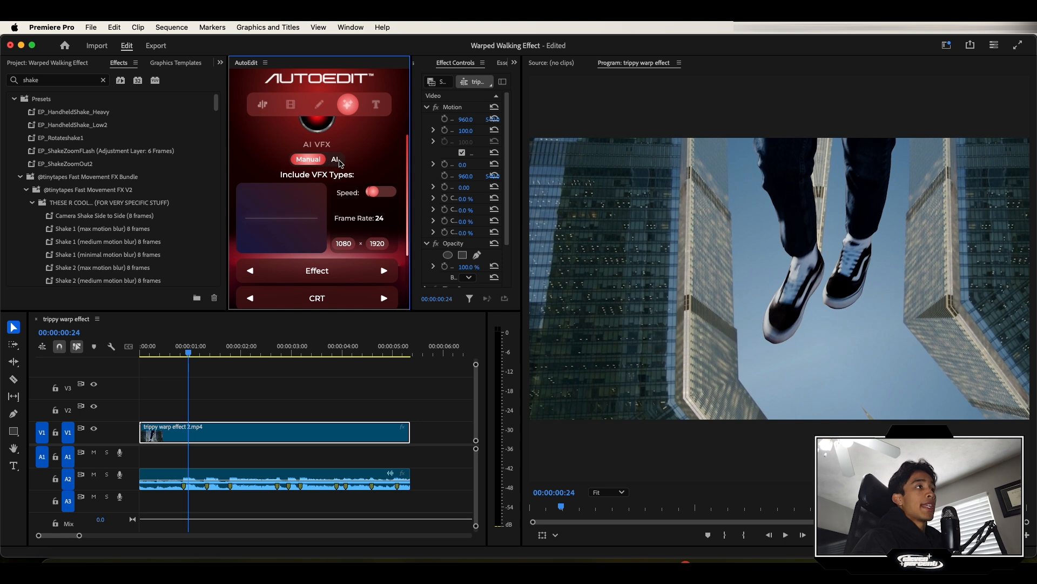
{"action": "left_click", "coordinate": [335, 159]}
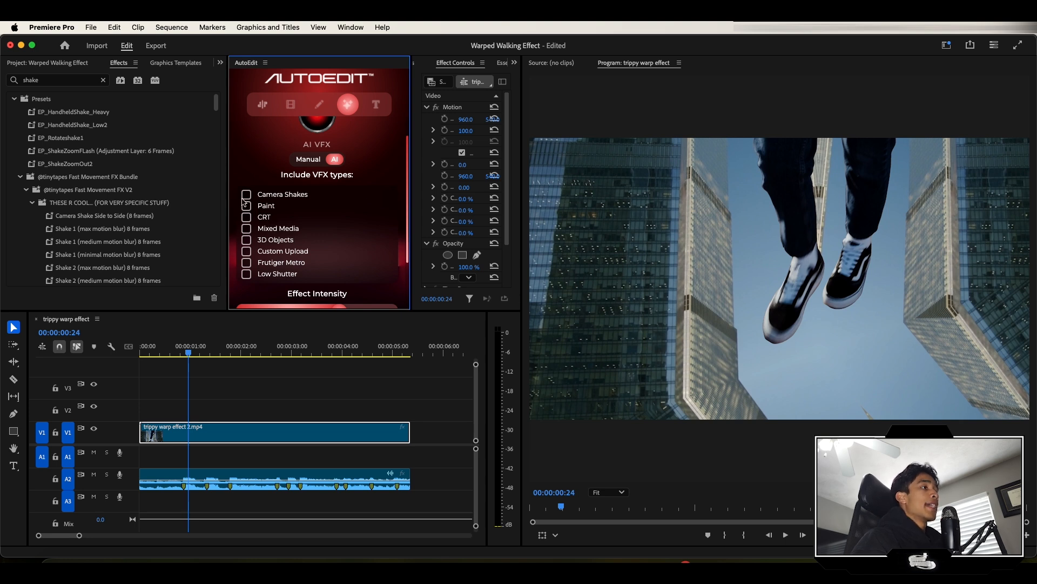
- Enable only Camera Shakes at about 63% intensity and apply the AI VFX to the clip
{"action": "left_click", "coordinate": [246, 194]}
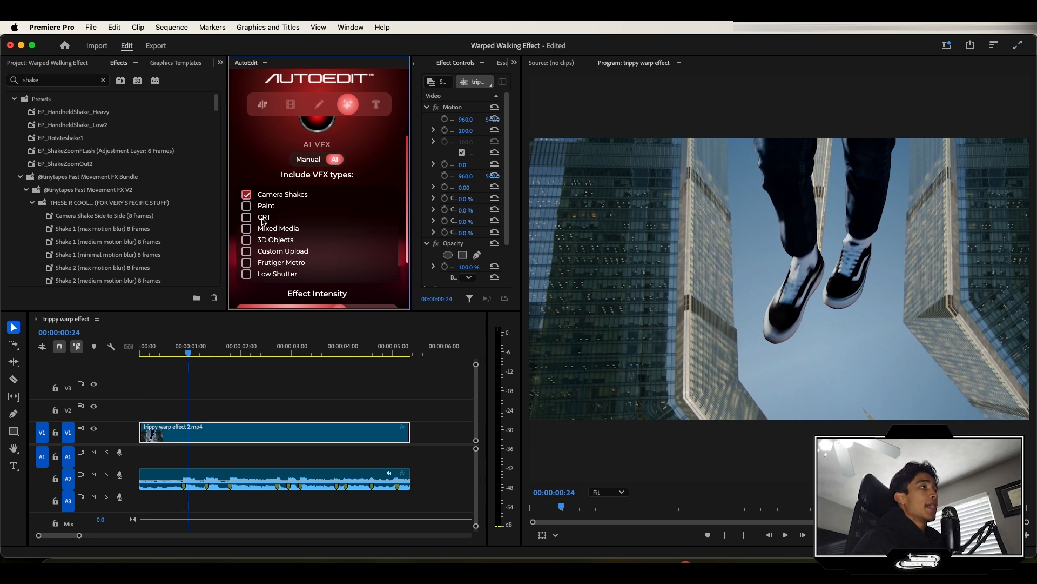
{"action": "left_click", "coordinate": [180, 353]}
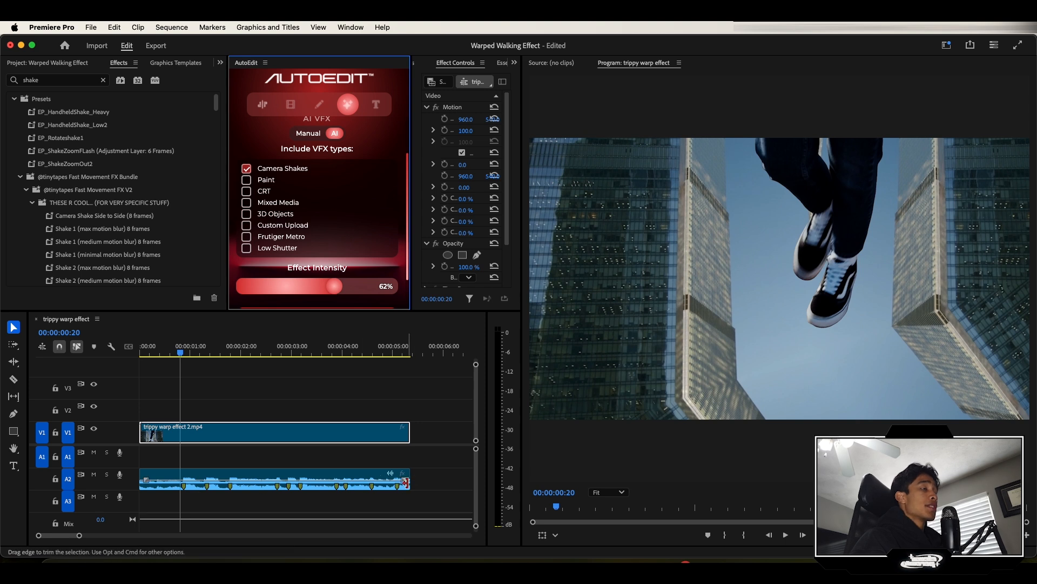
{"action": "left_click", "coordinate": [224, 409]}
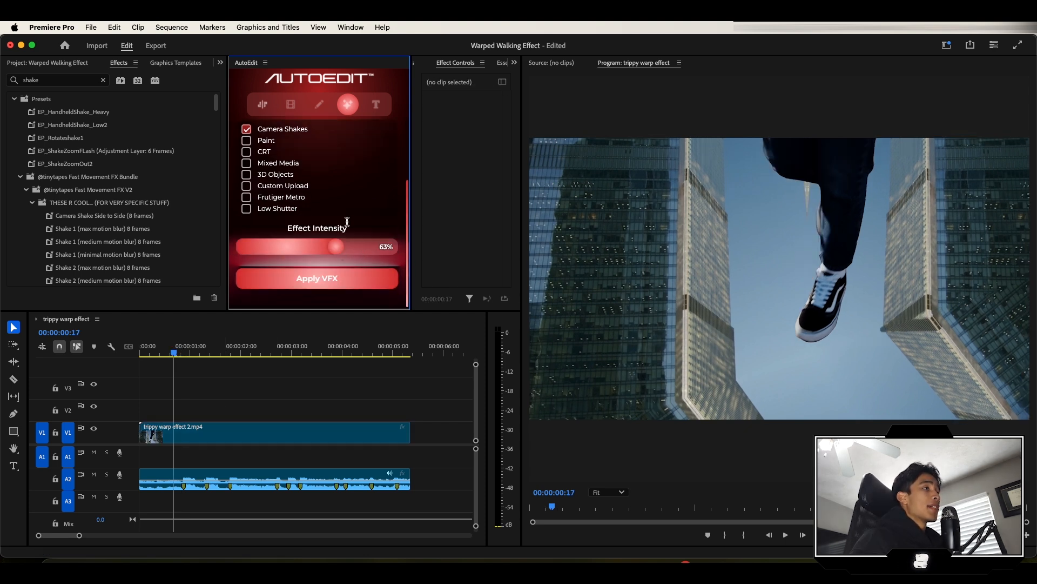
{"action": "left_click", "coordinate": [316, 278]}
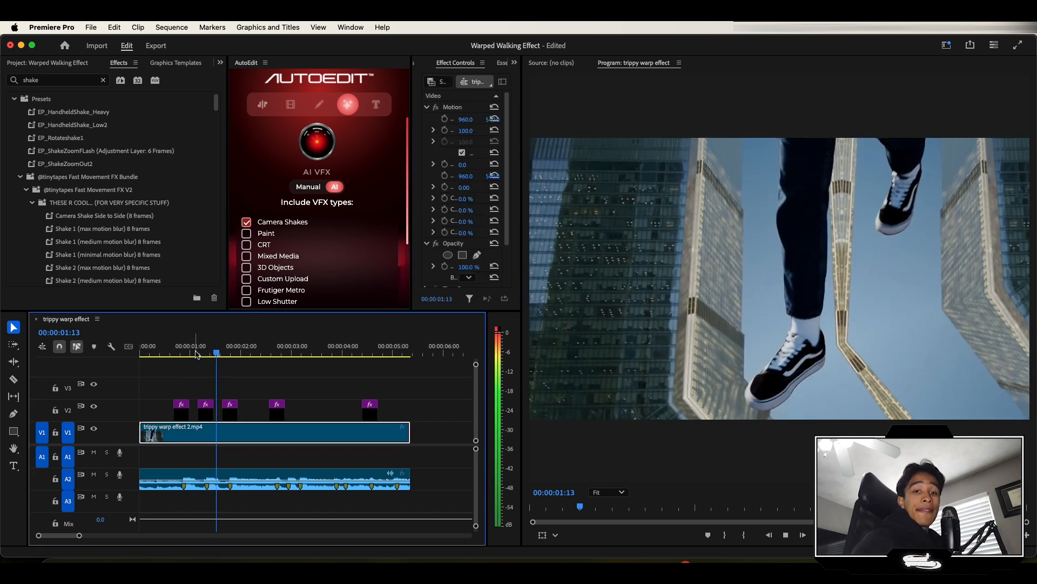
- Jump to around 1 second on the ruler and preview the applied shakes
{"action": "left_click", "coordinate": [192, 354]}
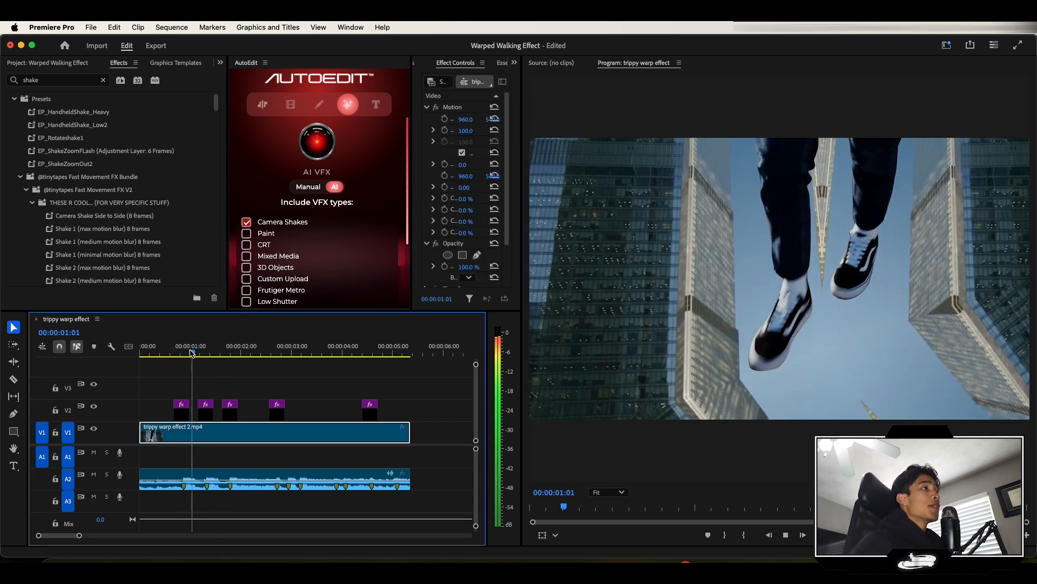